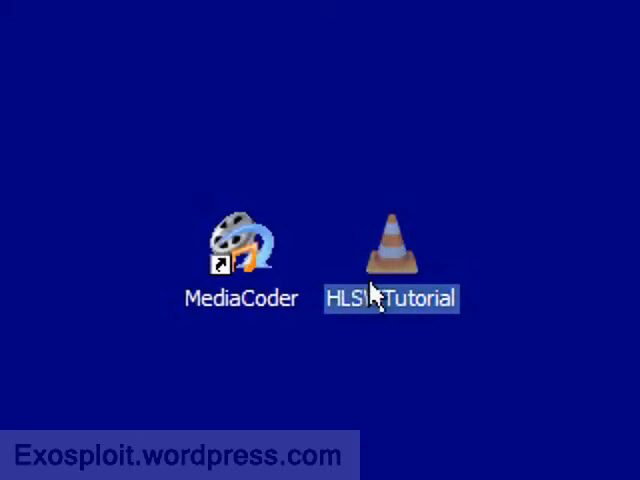
pyautogui.moveTo(378, 313)
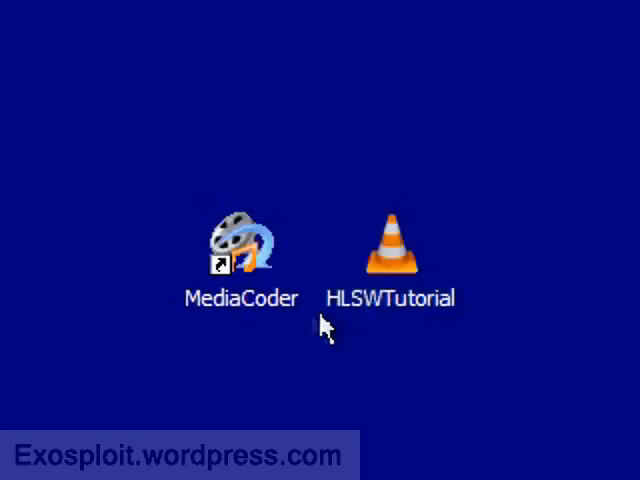
pyautogui.moveTo(307, 335)
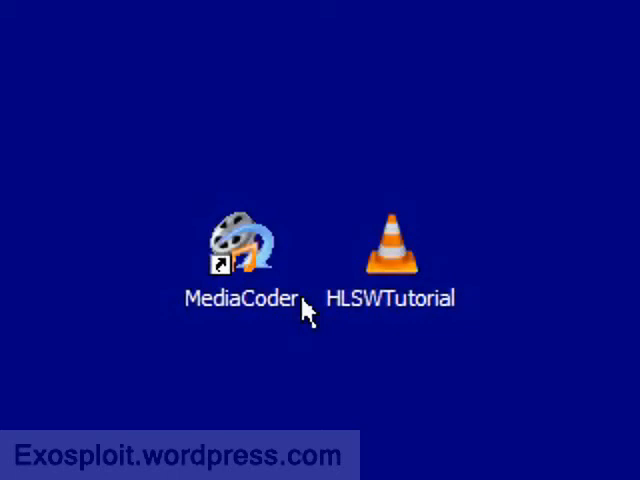
pyautogui.moveTo(352, 315)
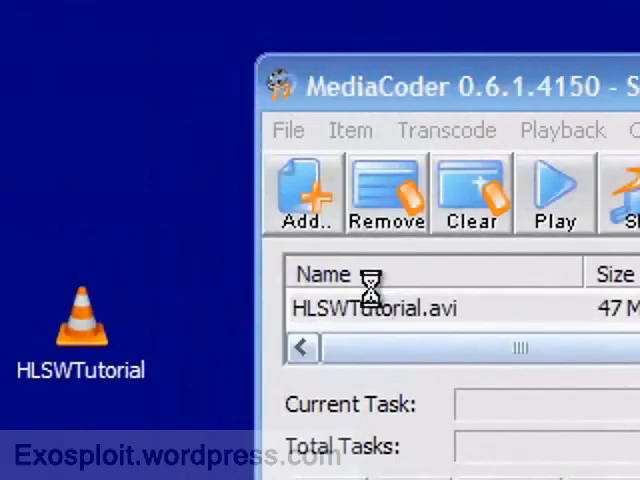
# Step: Select HLSWTutorial.avi in the queue and set its audio encoder to LAME MP3
pyautogui.click(380, 308)
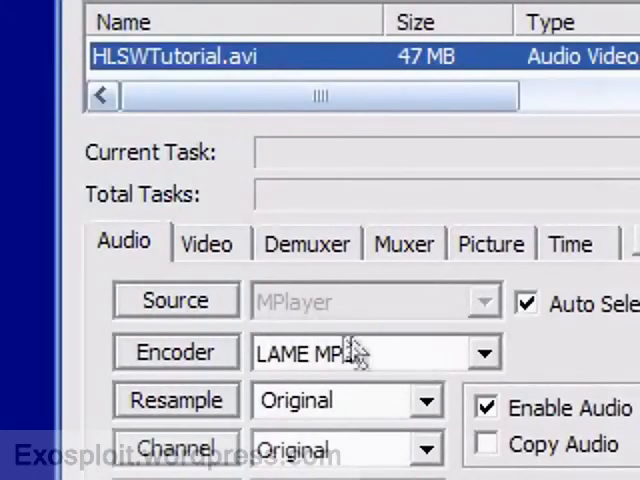
pyautogui.moveTo(358, 352)
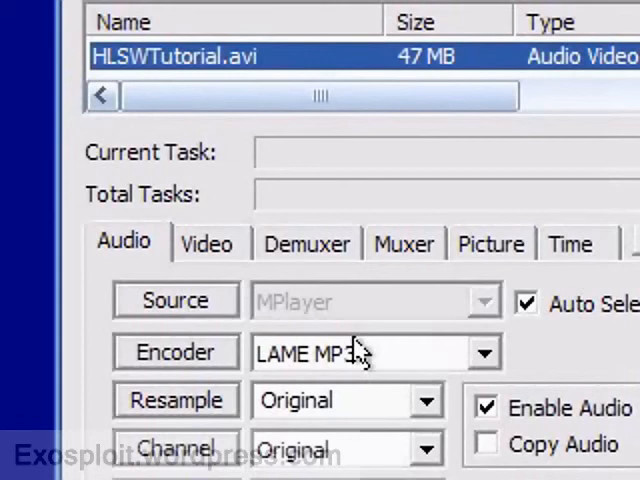
pyautogui.scroll(-3)
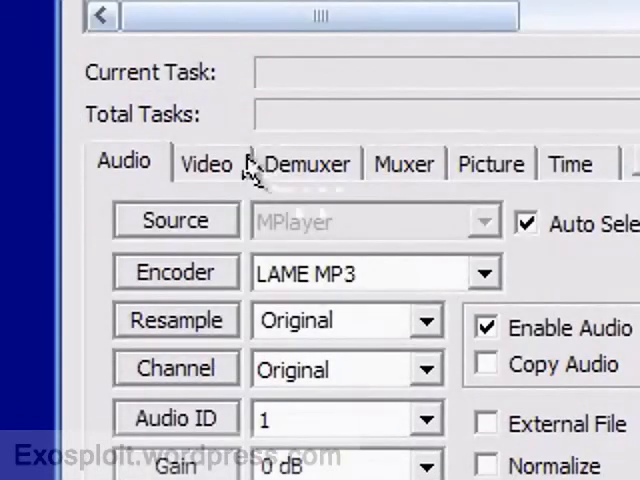
pyautogui.moveTo(300, 305)
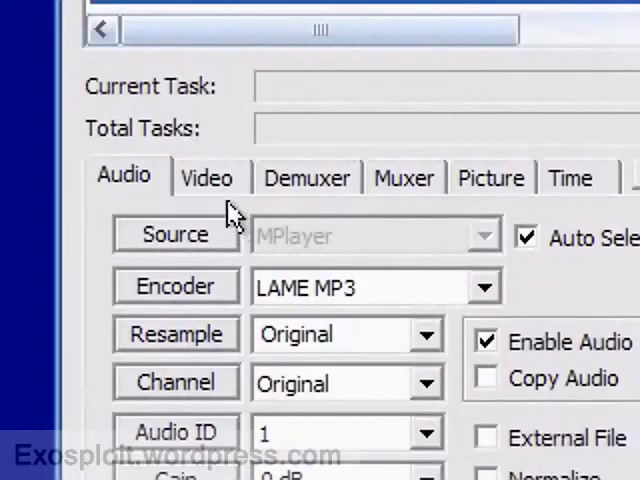
# Step: Set the video format to MPEG4 with an MP4 container, at 1557 Kbps
pyautogui.click(208, 177)
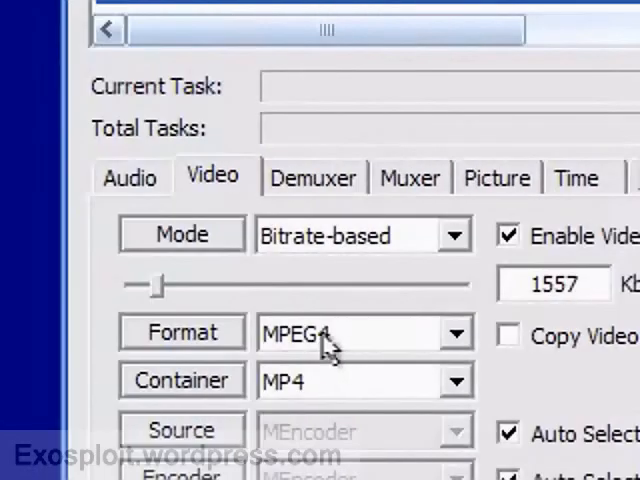
pyautogui.scroll(-3)
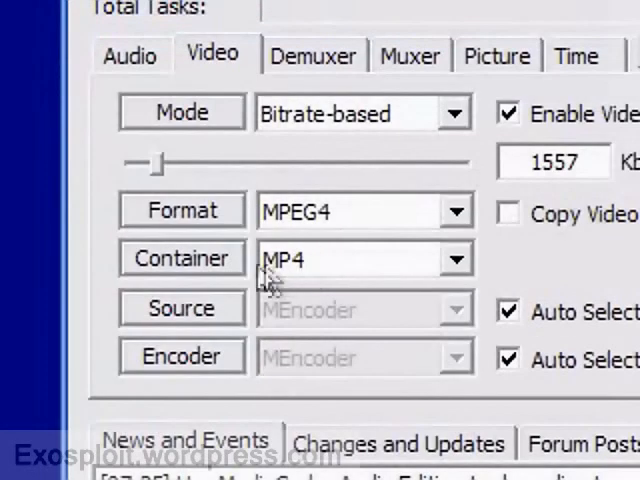
pyautogui.moveTo(345, 268)
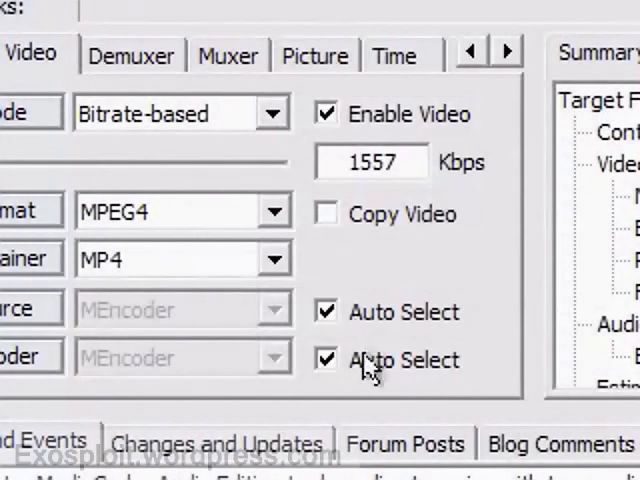
pyautogui.scroll(3)
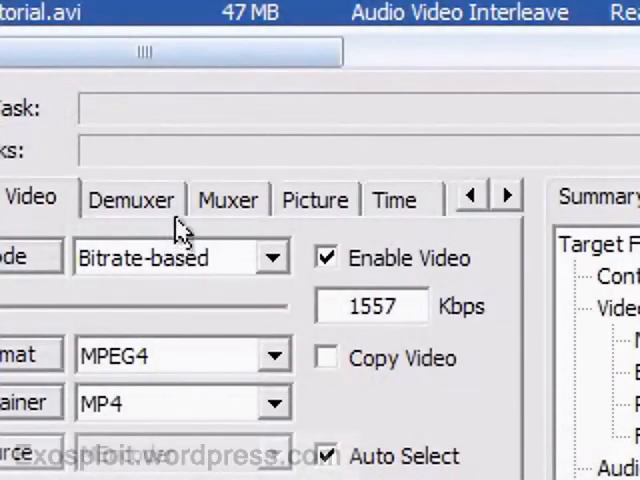
# Step: Enable resizing to 640x480 and set the frame rate to 30.000 fps
pyautogui.click(483, 199)
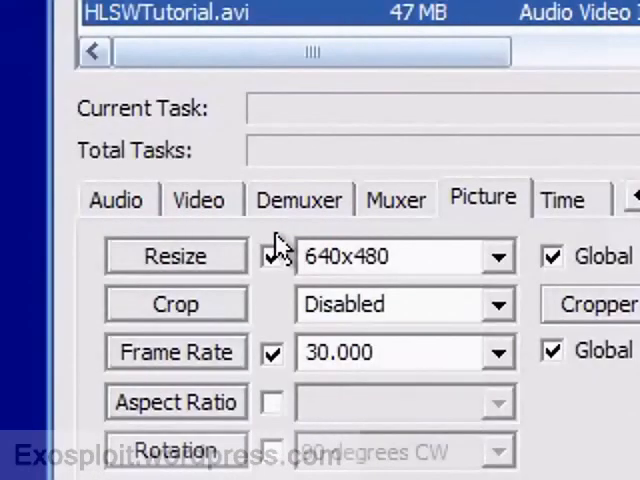
pyautogui.click(272, 256)
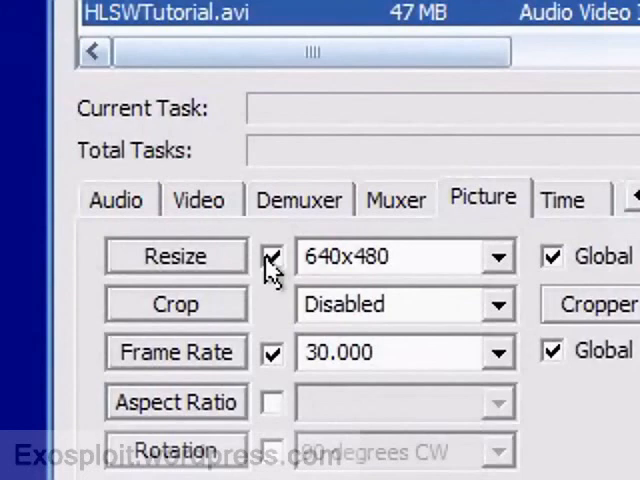
pyautogui.moveTo(347, 237)
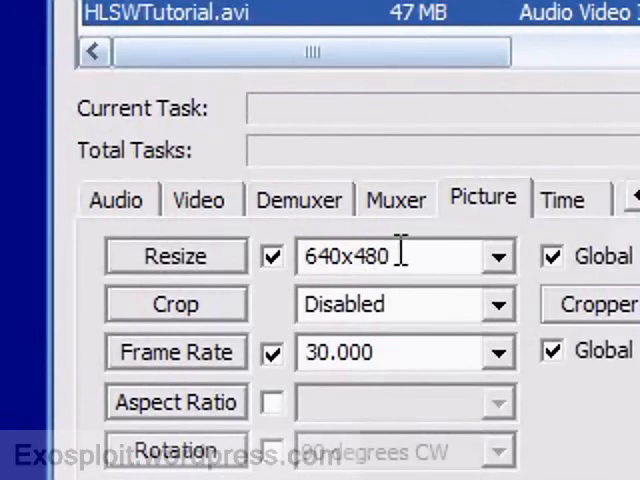
pyautogui.moveTo(410, 256)
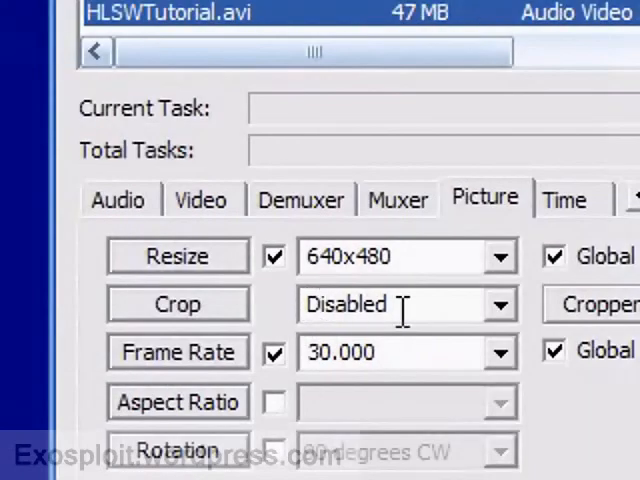
pyautogui.scroll(-3)
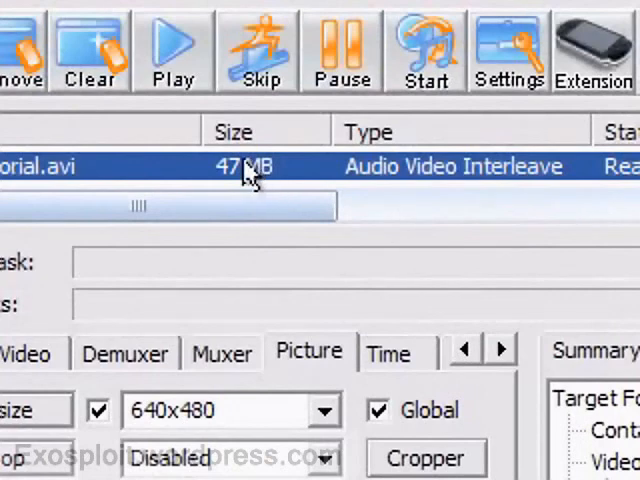
pyautogui.moveTo(222, 190)
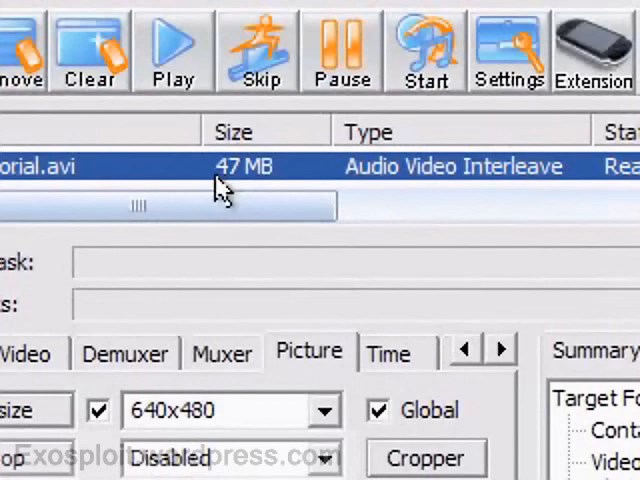
pyautogui.moveTo(275, 188)
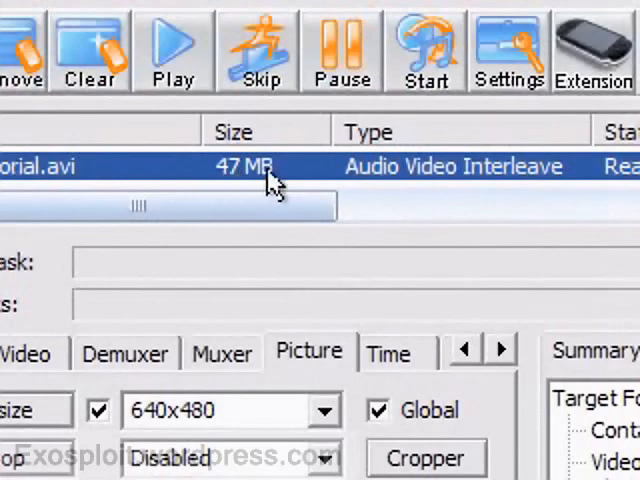
pyautogui.moveTo(252, 238)
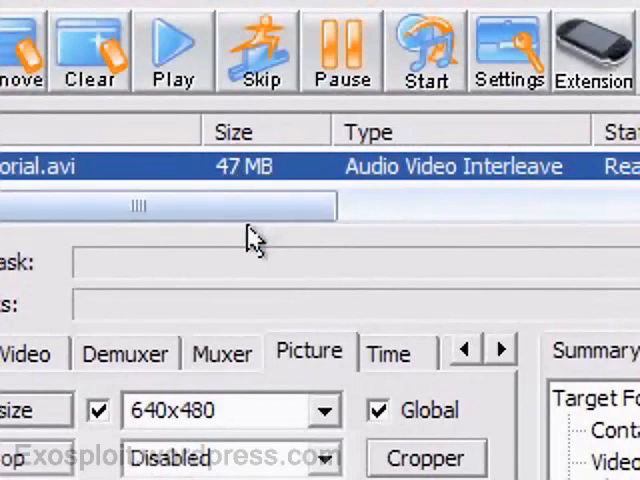
pyautogui.moveTo(285, 175)
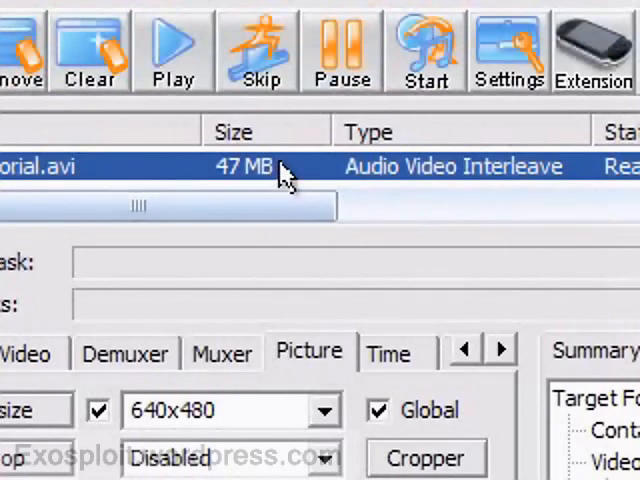
pyautogui.moveTo(275, 190)
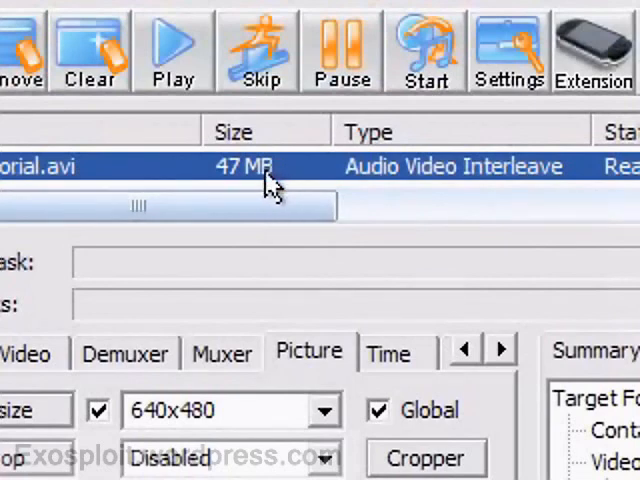
pyautogui.moveTo(283, 168)
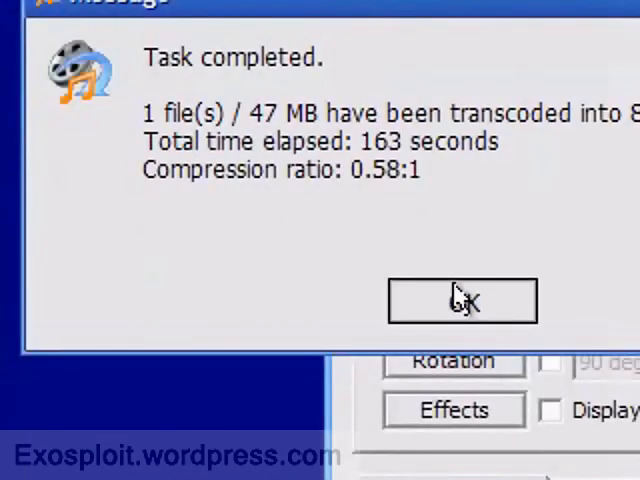
# Step: Dismiss the Task completed message after the transcode finishes
pyautogui.click(461, 300)
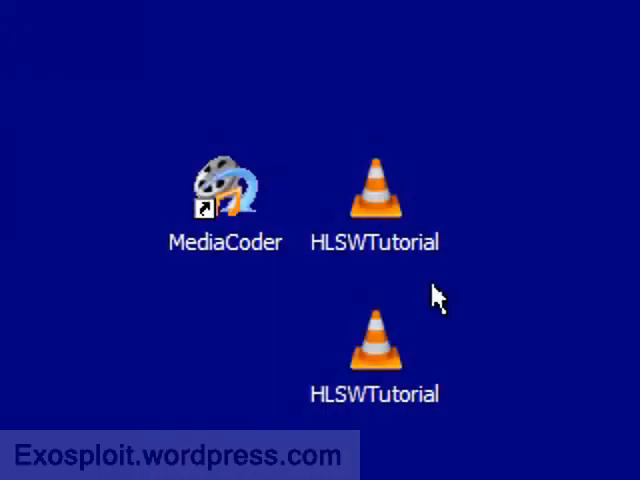